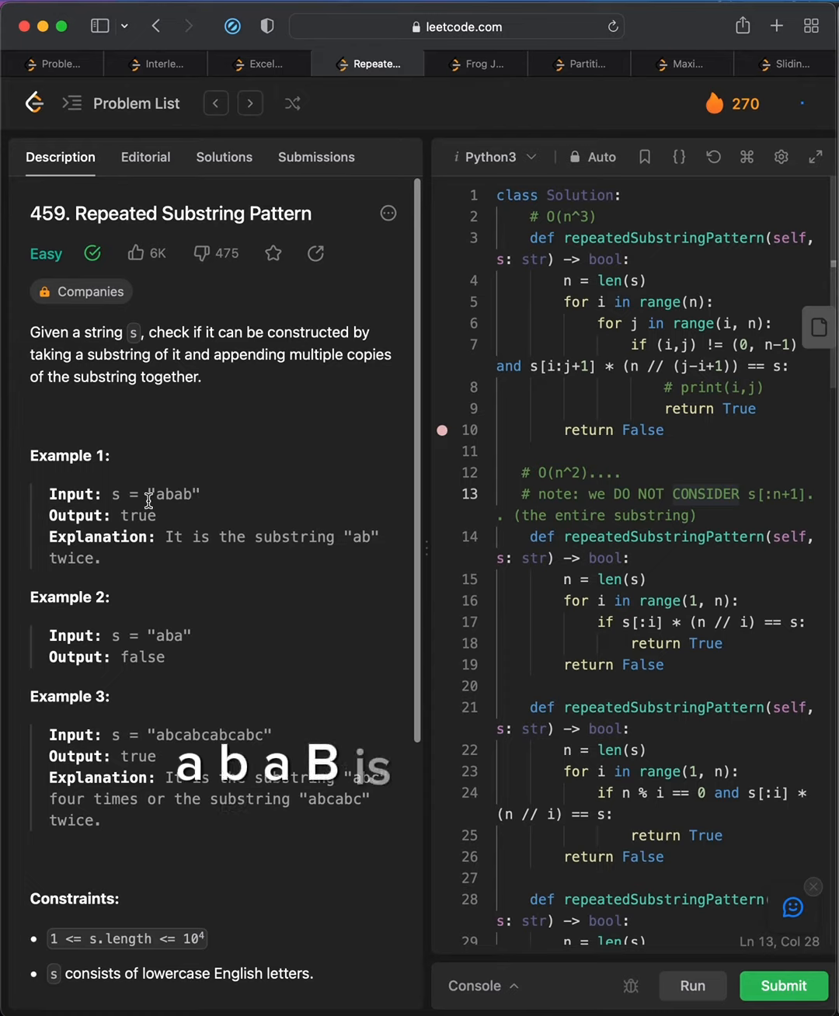
pyautogui.moveTo(148, 495); pyautogui.dragTo(101, 558)
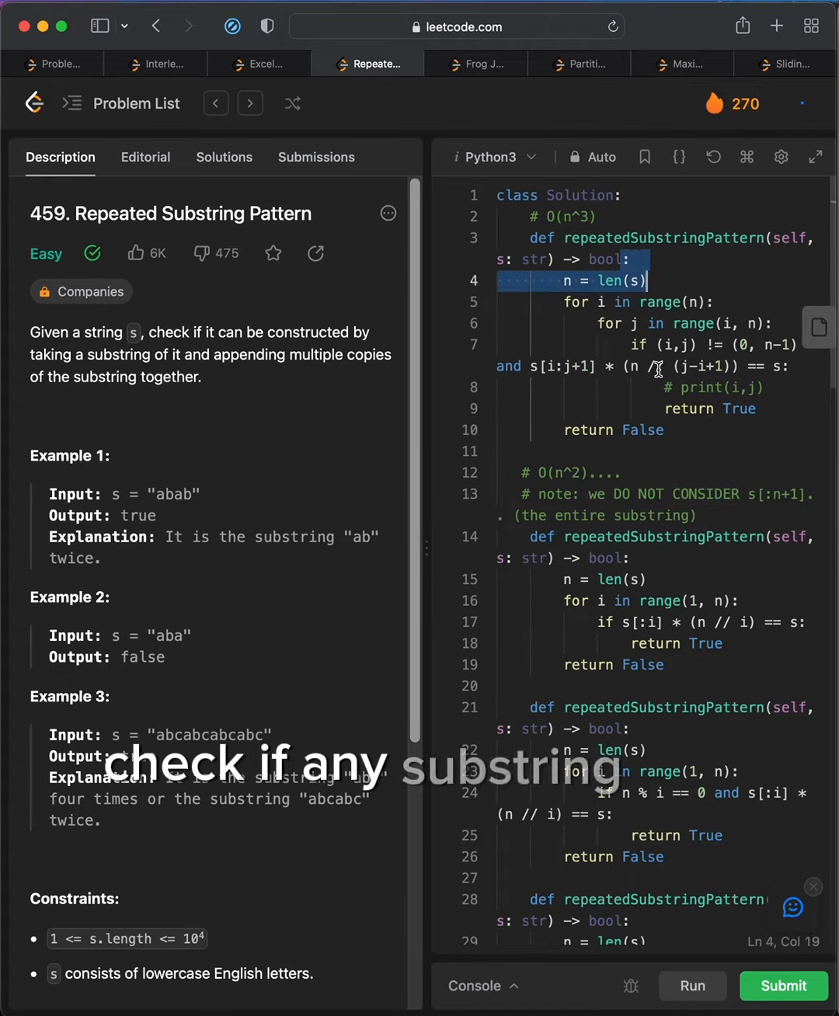
pyautogui.click(780, 367)
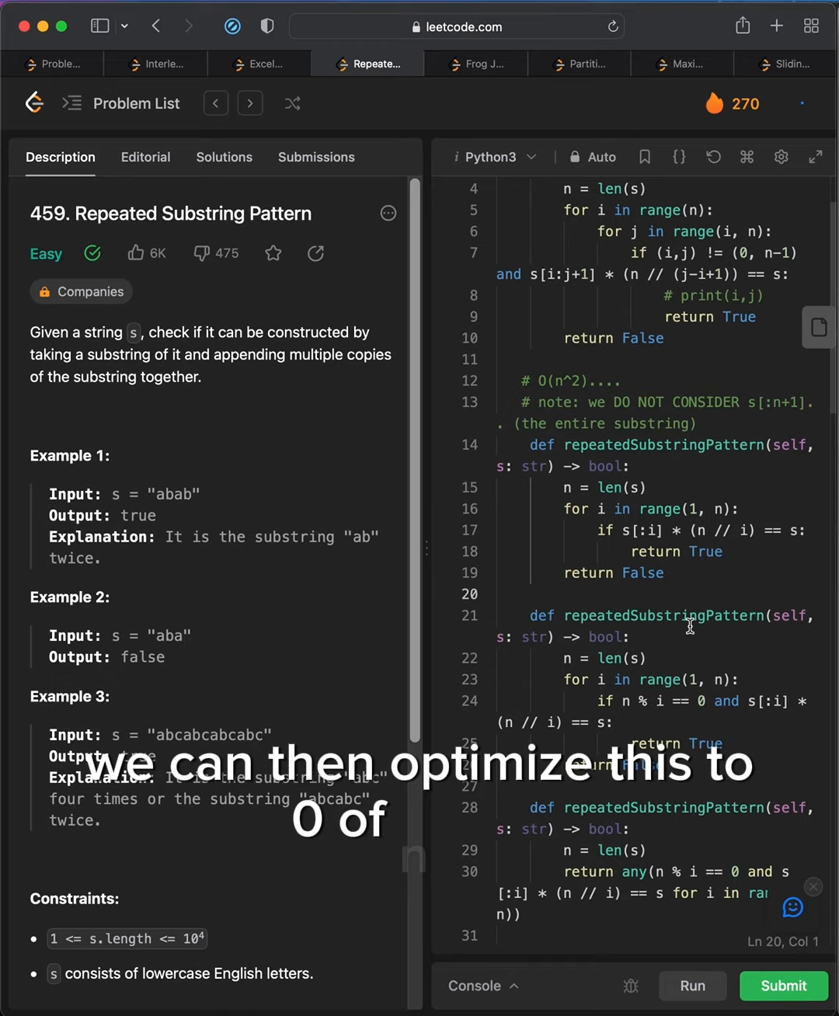
pyautogui.scroll(-3)
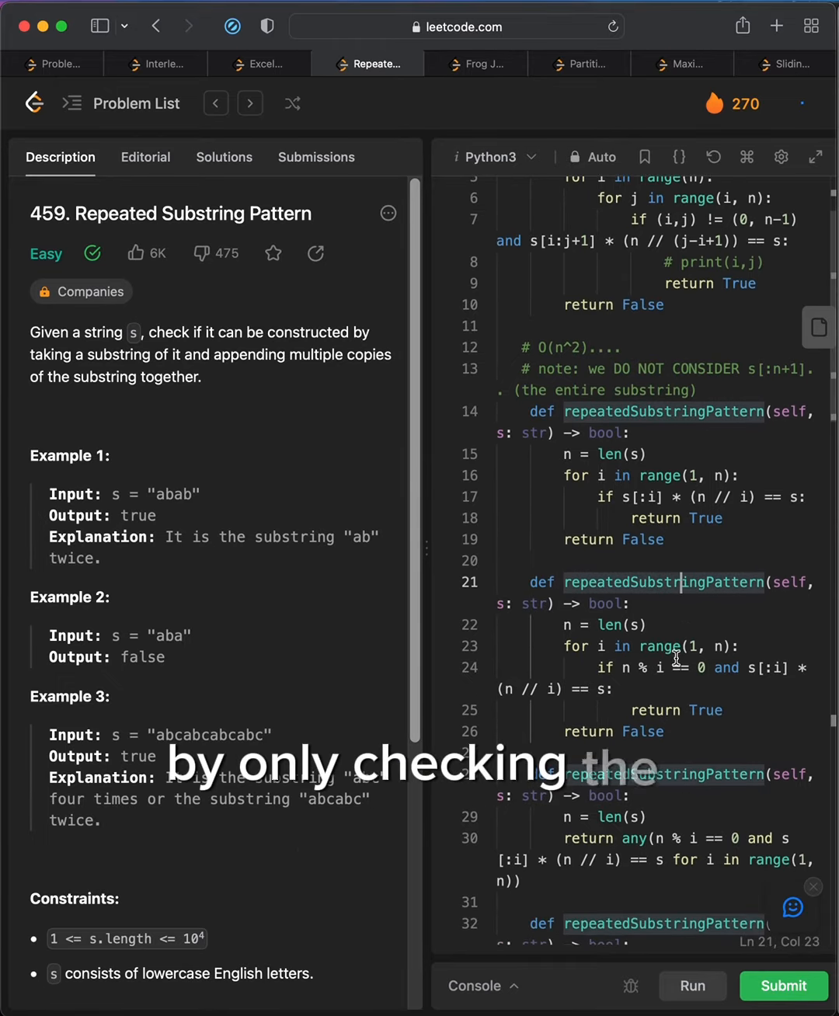